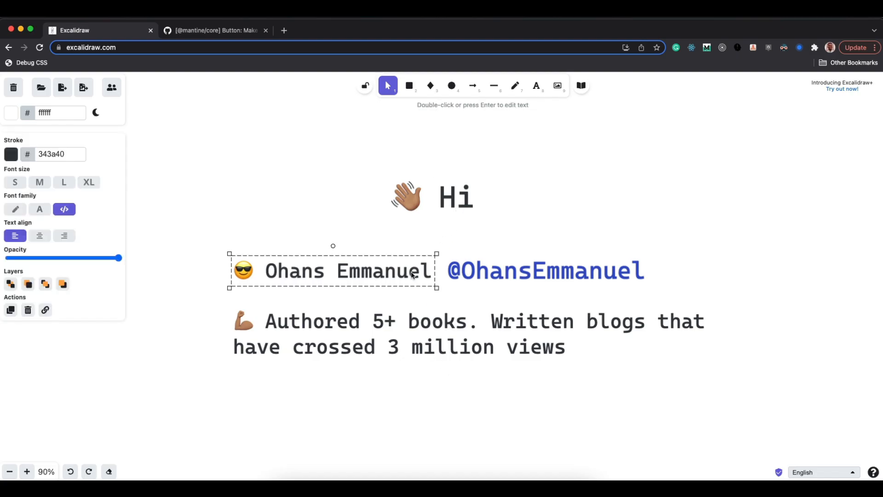
Step: Scroll through Mantine's UnstyledButton polymorphic commit diff, then move to the exercise.md page
click(439, 321)
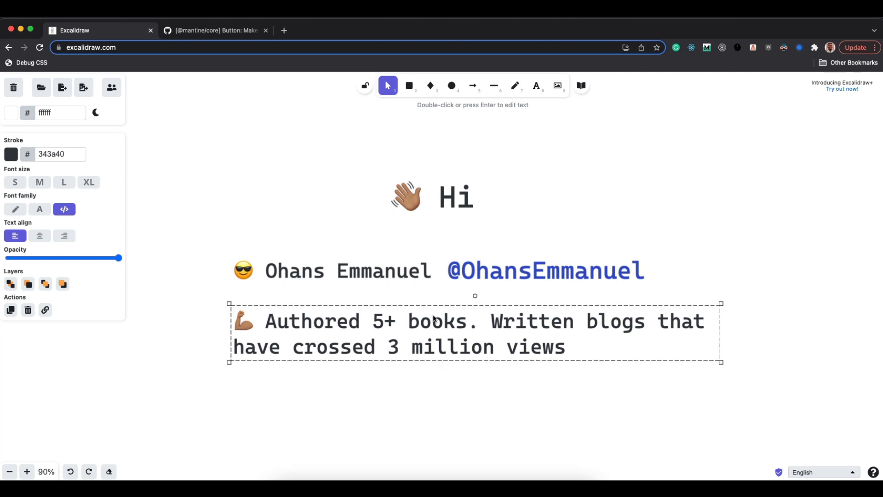
mouse_move(419, 393)
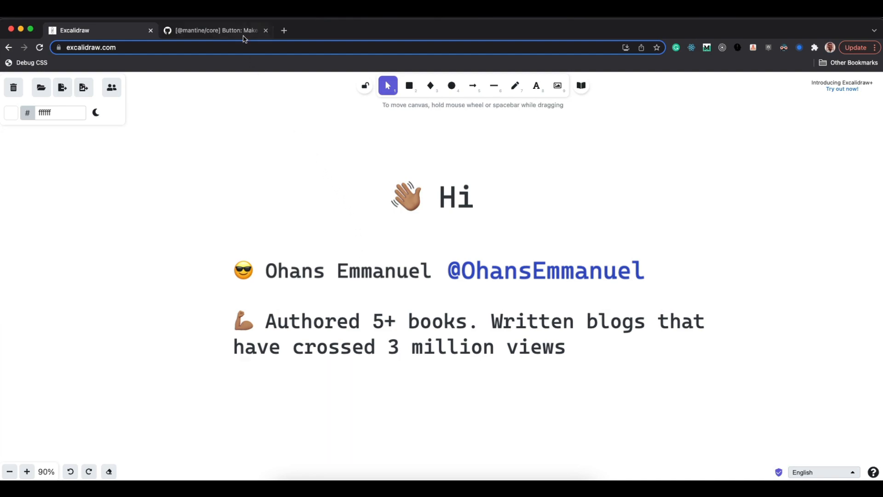
click(214, 31)
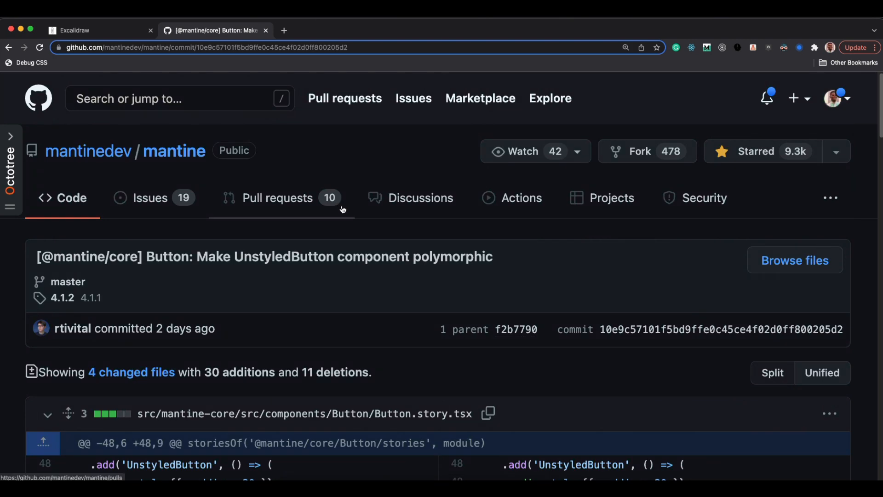
mouse_move(174, 151)
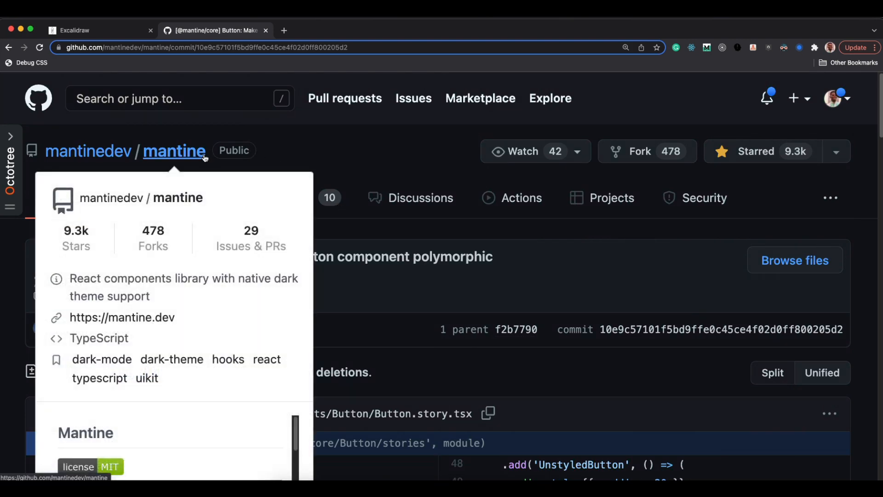
mouse_move(417, 352)
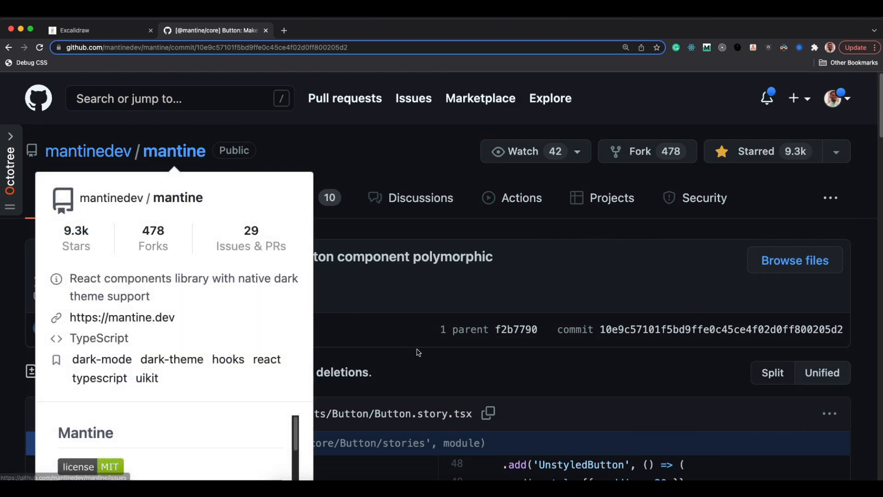
scroll(down, 3)
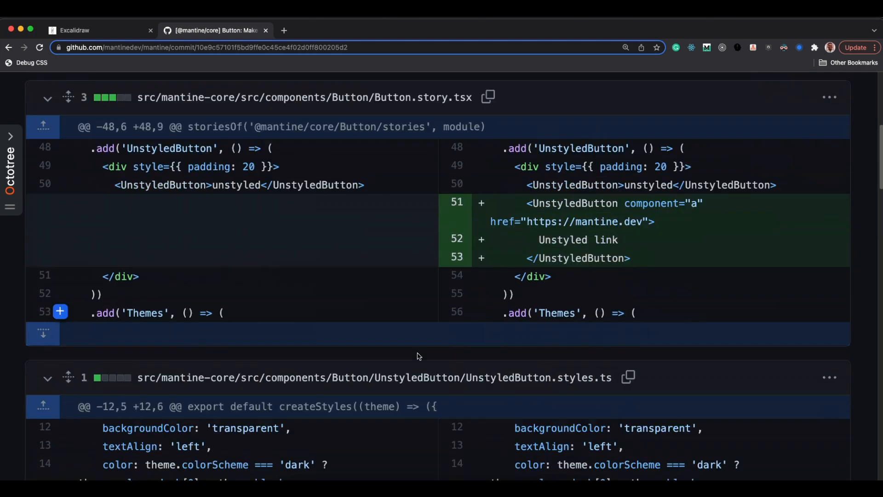
scroll(down, 3)
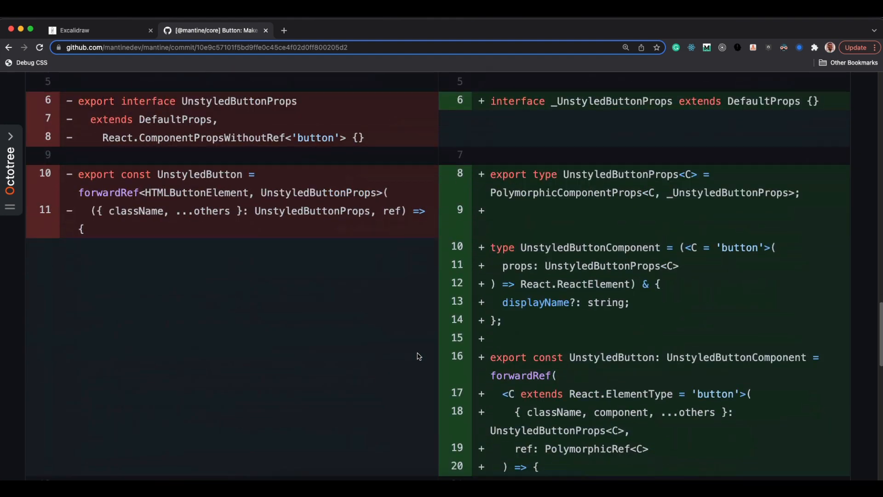
scroll(down, 3)
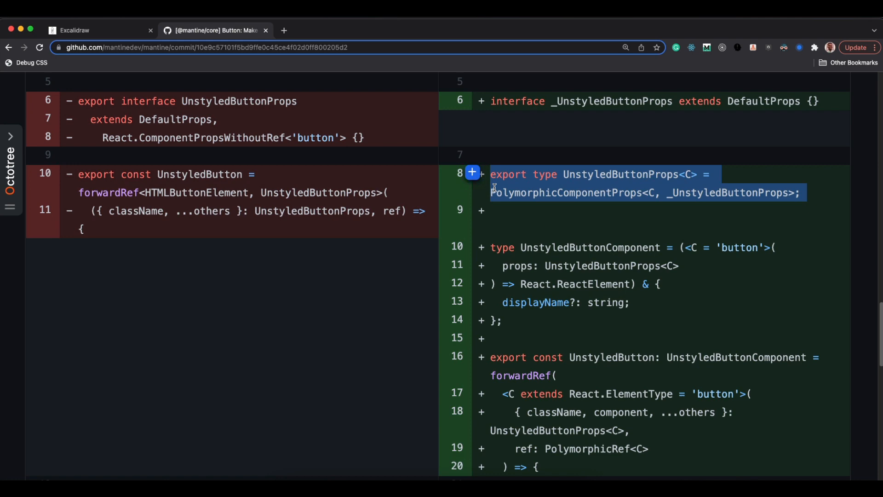
click(332, 30)
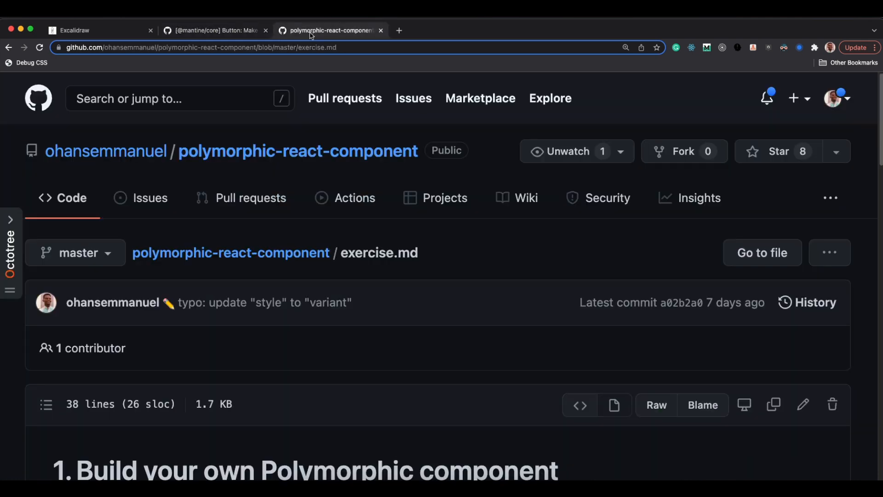
scroll(down, 3)
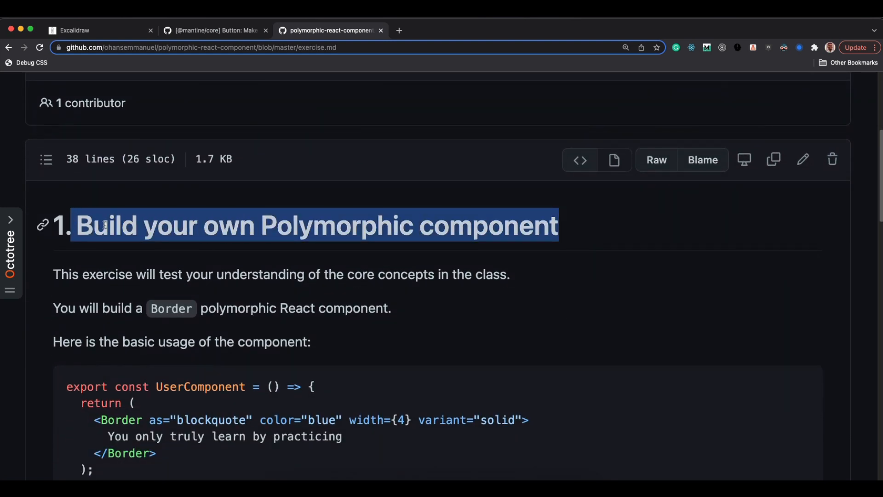
scroll(down, 3)
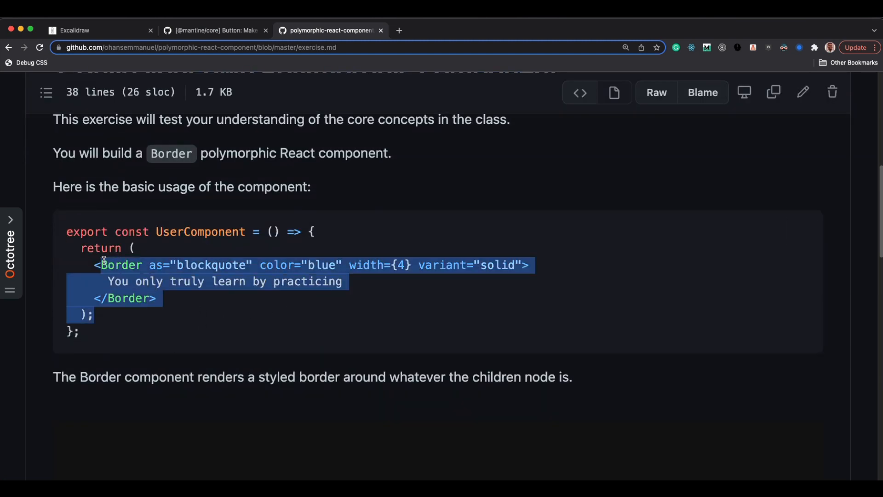
scroll(up, 3)
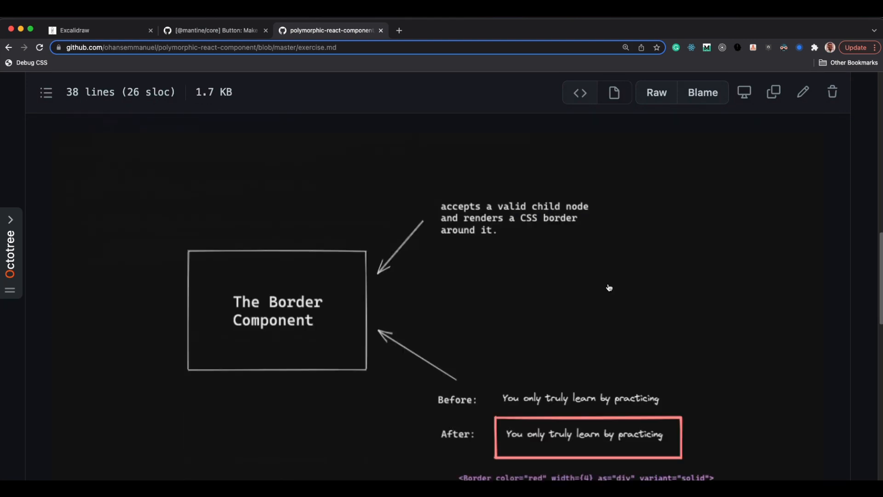
scroll(down, 3)
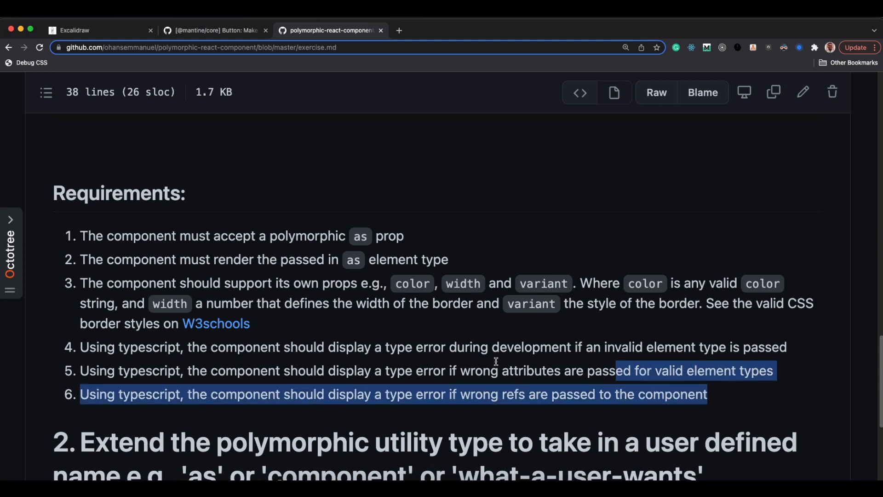
scroll(down, 3)
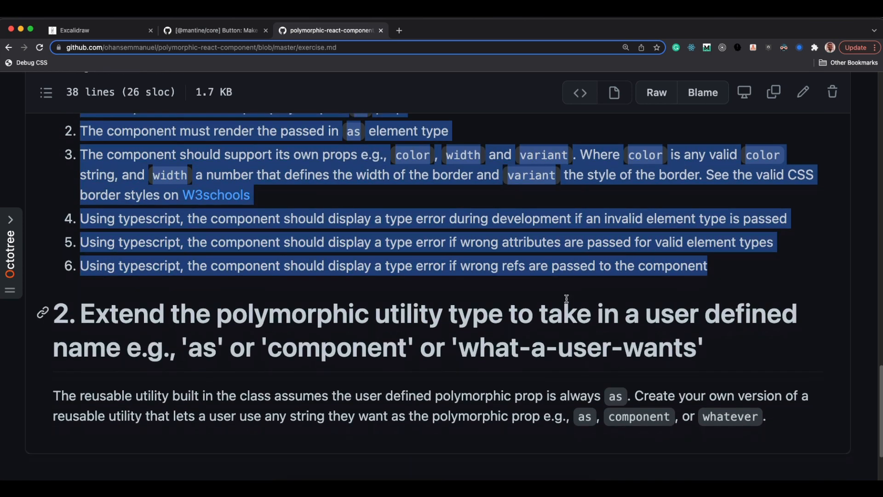